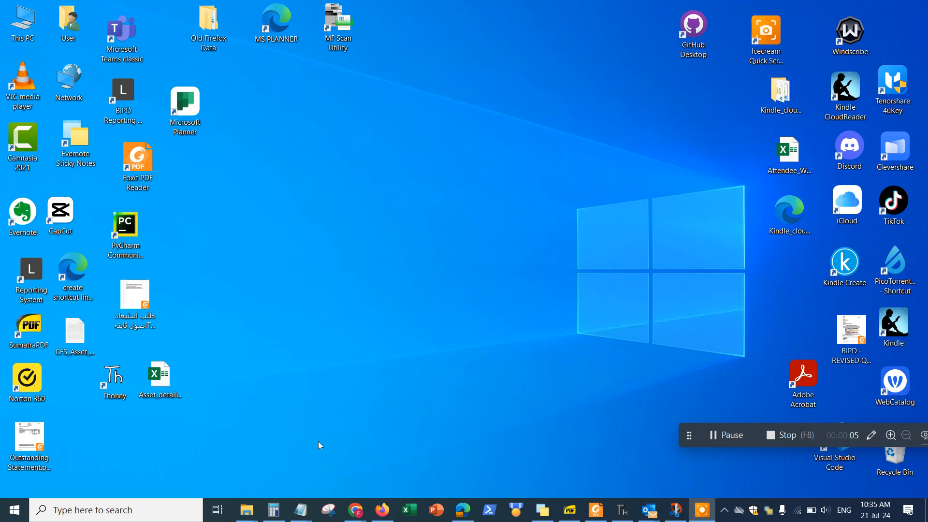
{"action": "mouse_move", "coordinate": [303, 480]}
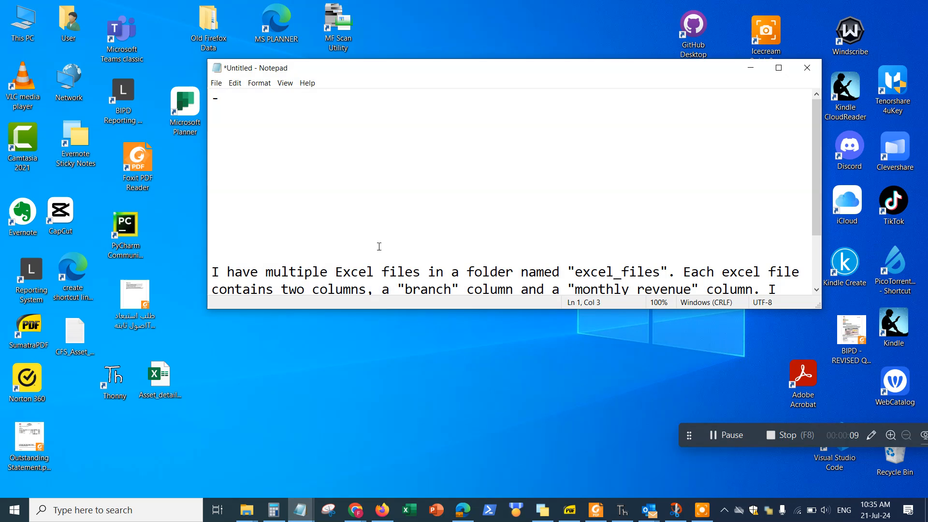
- Write the title line about automating merging multiple text files into one single text file
{"action": "type", "text": "How to u"}
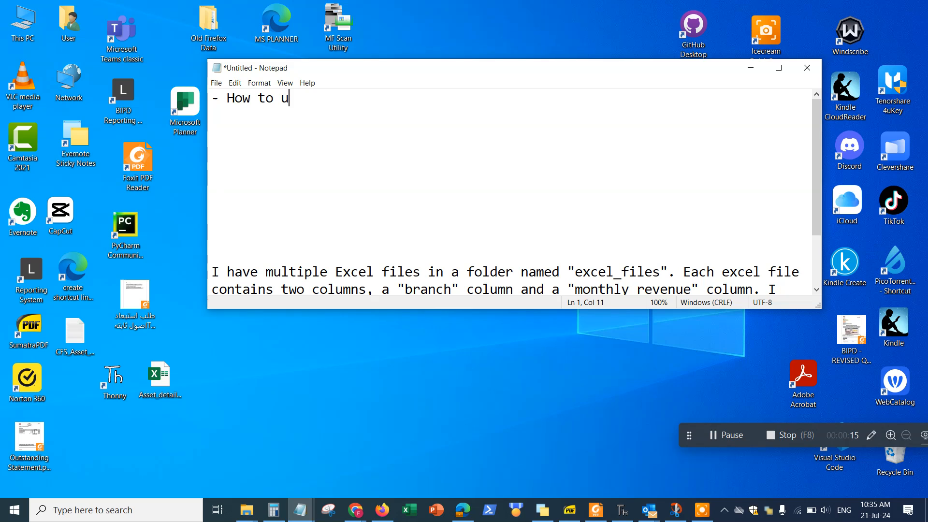
{"action": "key", "text": "Backspace"}
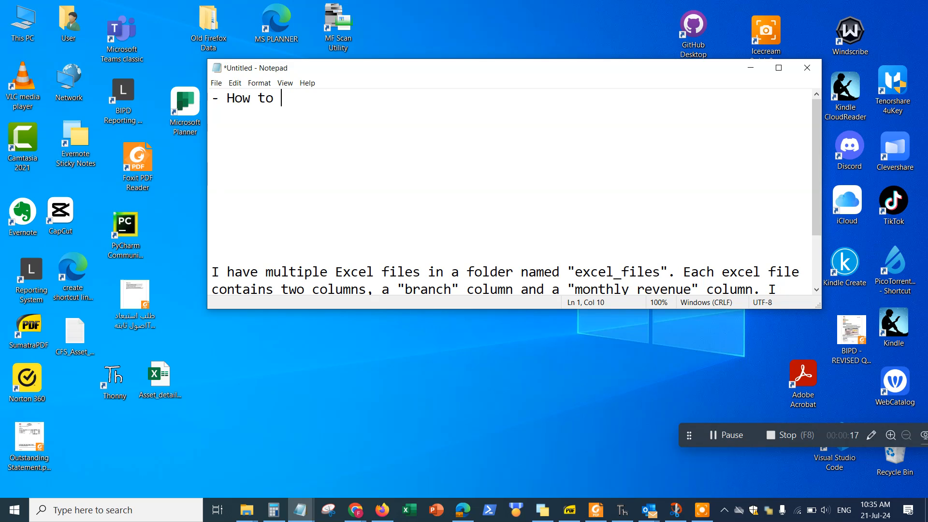
{"action": "type", "text": "automate merging m"}
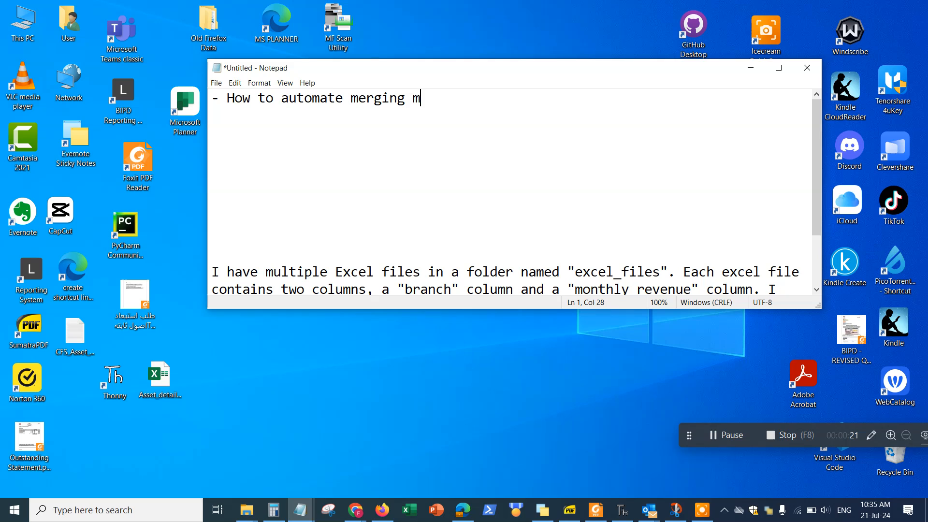
{"action": "type", "text": "ultiple tet"}
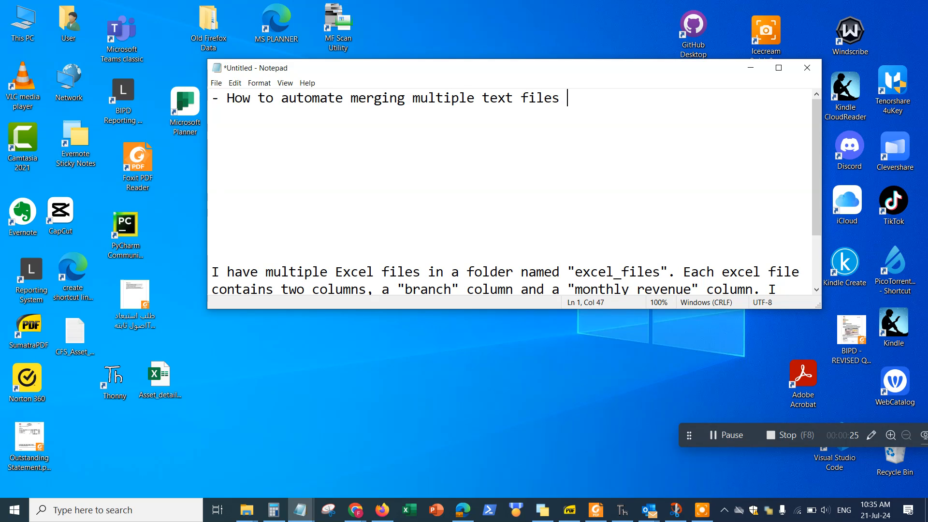
{"action": "type", "text": "into one singl"}
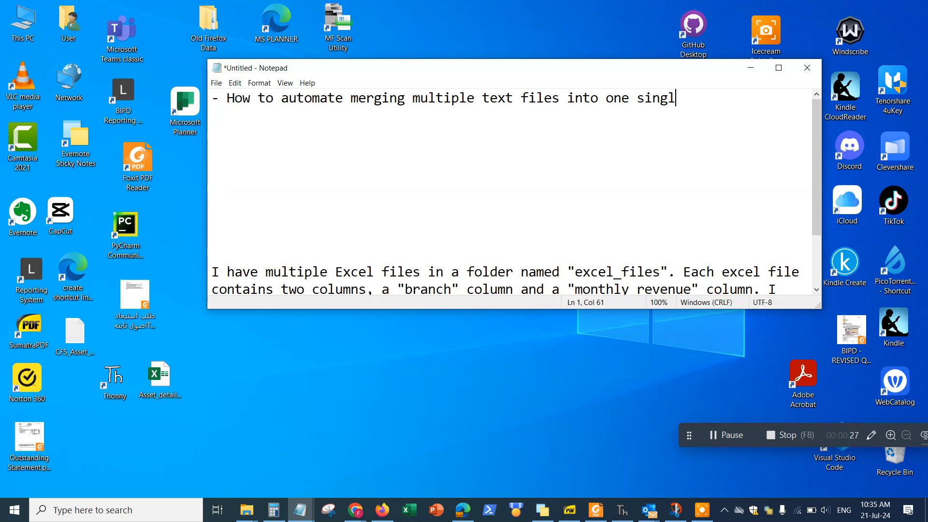
{"action": "type", "text": "e text file."}
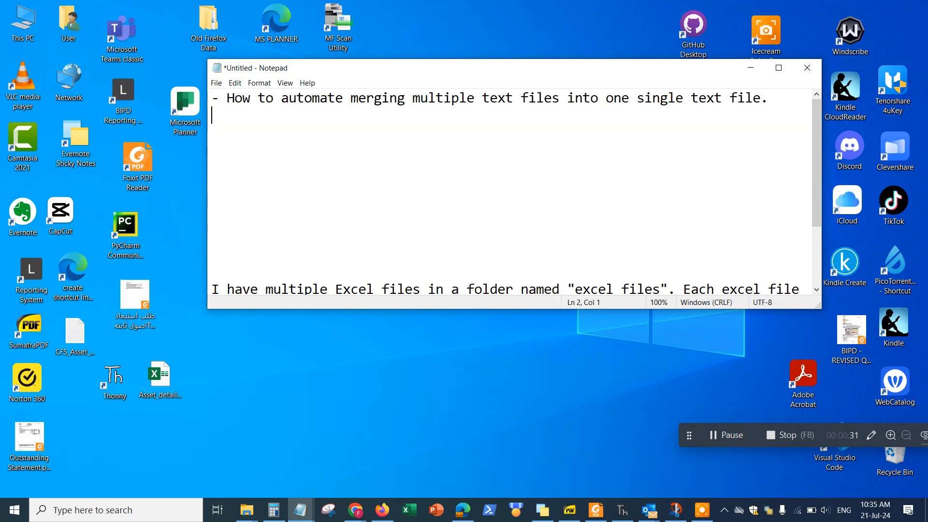
{"action": "key", "text": "enter"}
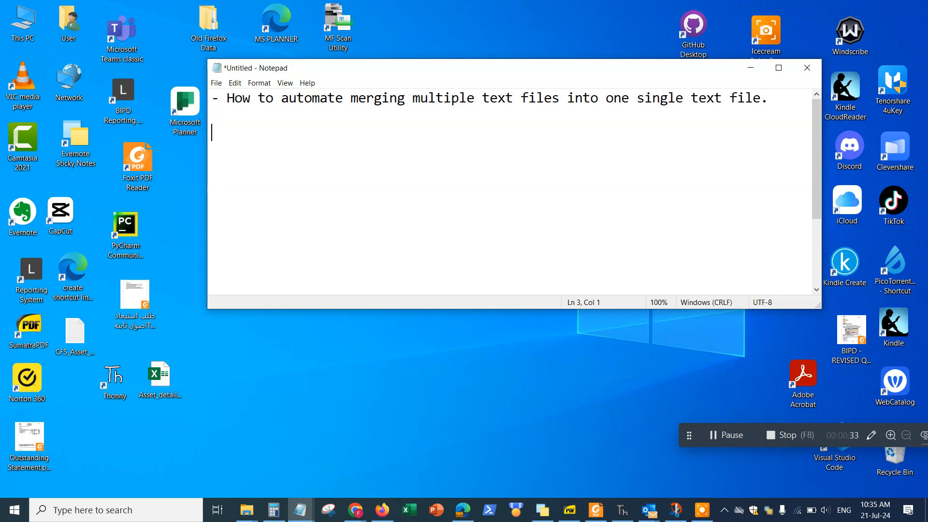
- List 'tools we will use:' with ChatGPT and Thonny, a Python development tool
{"action": "type", "text": "tol"}
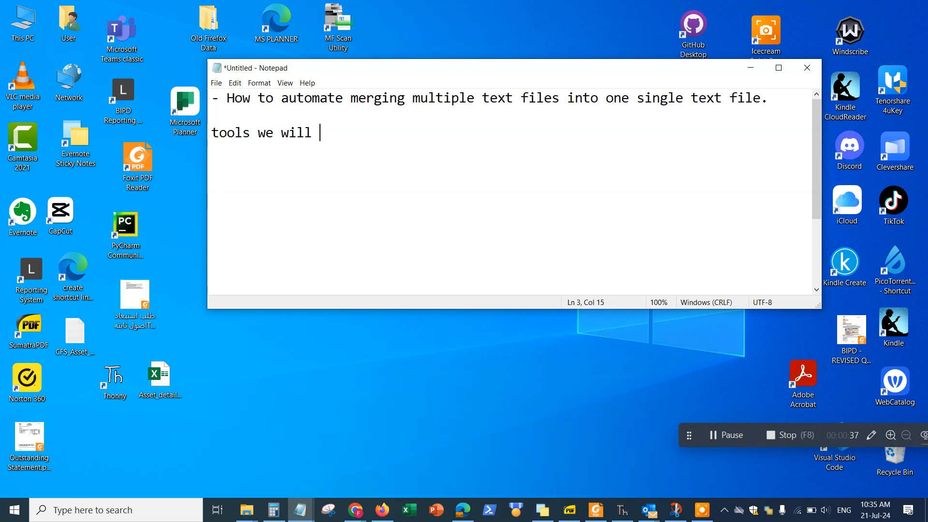
{"action": "type", "text": "use:"}
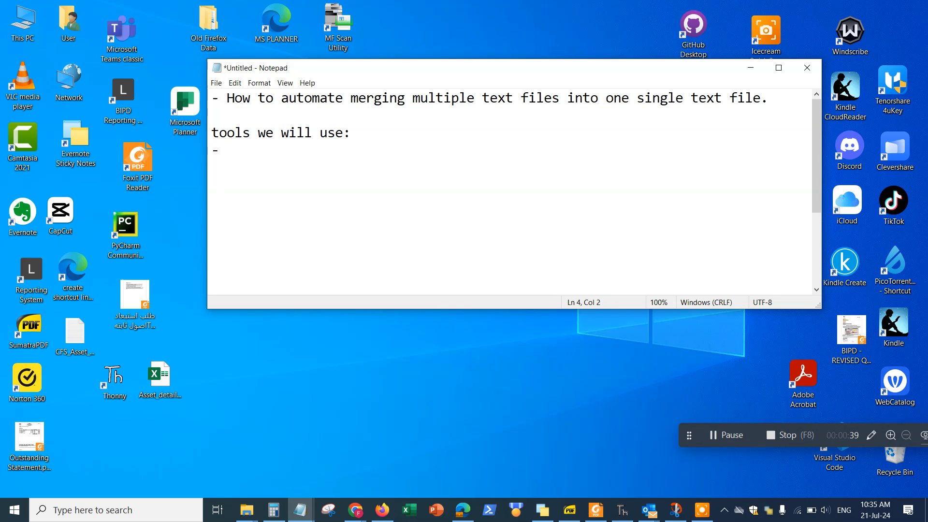
{"action": "type", "text": "ChatGPT"}
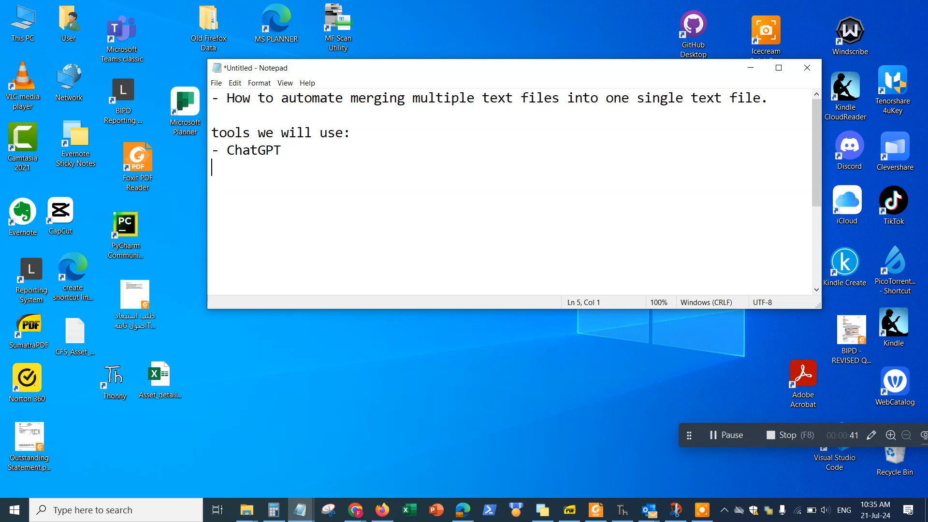
{"action": "type", "text": "-"}
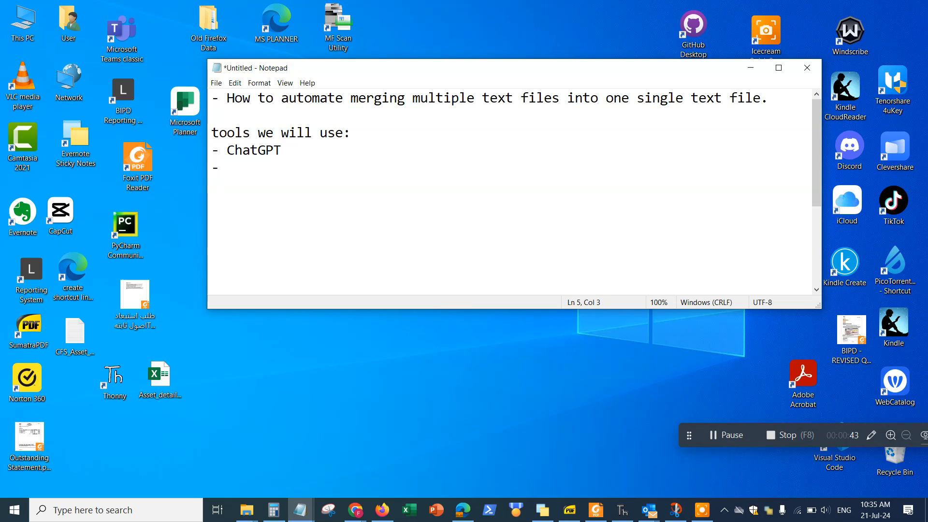
{"action": "type", "text": "Thin"}
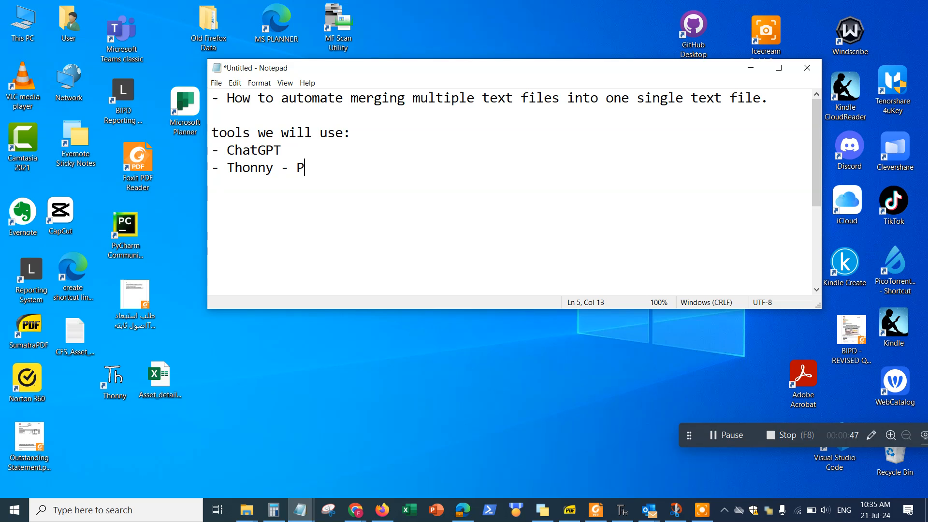
{"action": "type", "text": "ython develop"}
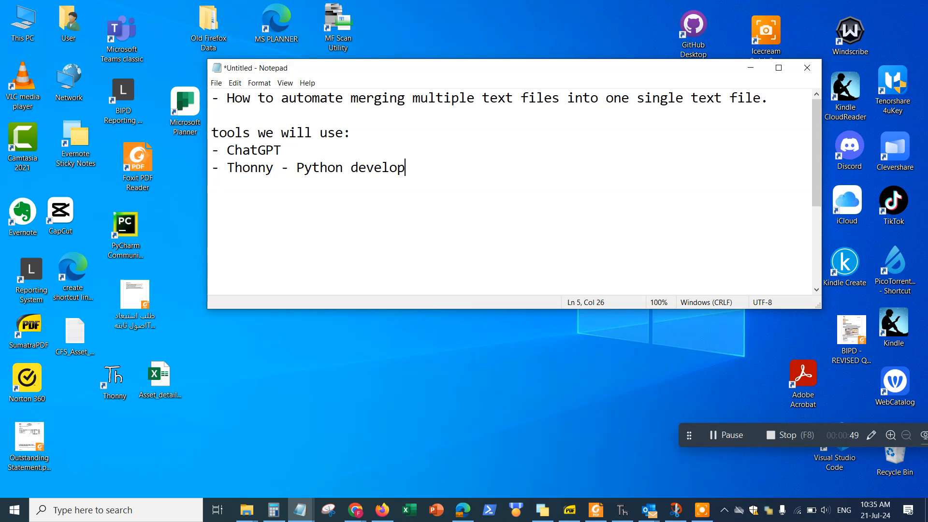
{"action": "type", "text": "ment to"}
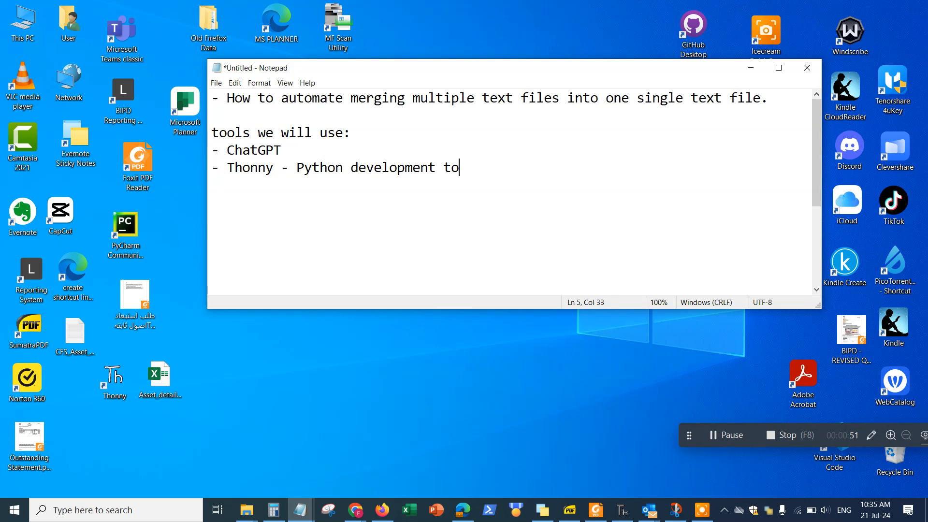
{"action": "type", "text": "ol."}
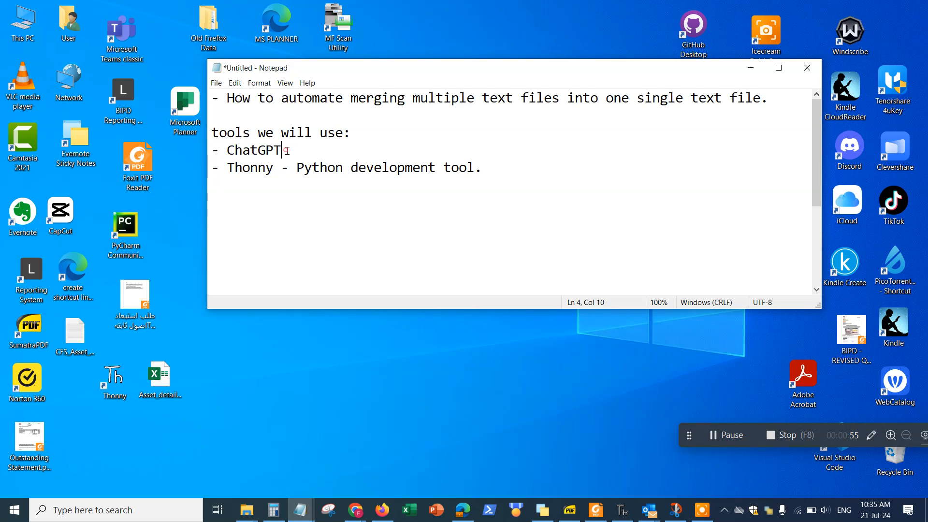
- Highlight ChatGPT and the Thonny description in the note to point them out
{"action": "double_click", "coordinate": [252, 150]}
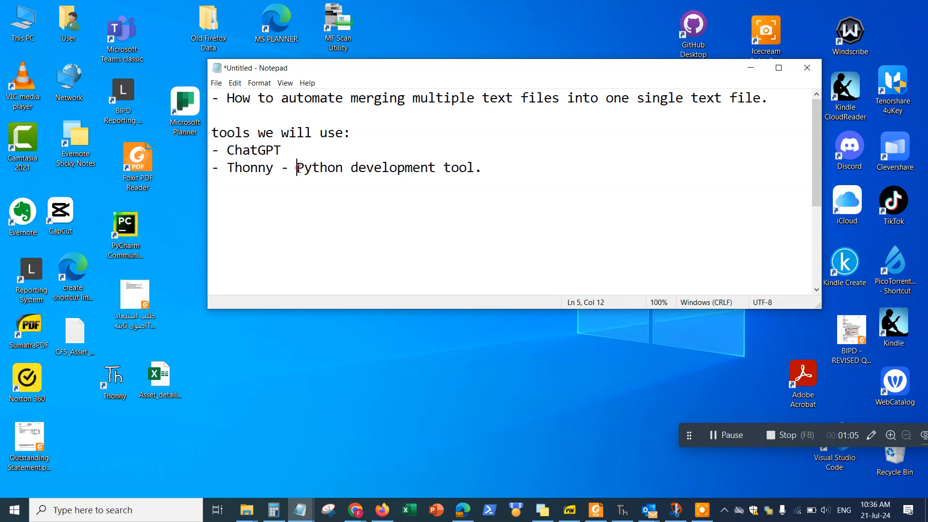
{"action": "left_click_drag", "start_coordinate": [297, 167], "coordinate": [481, 167]}
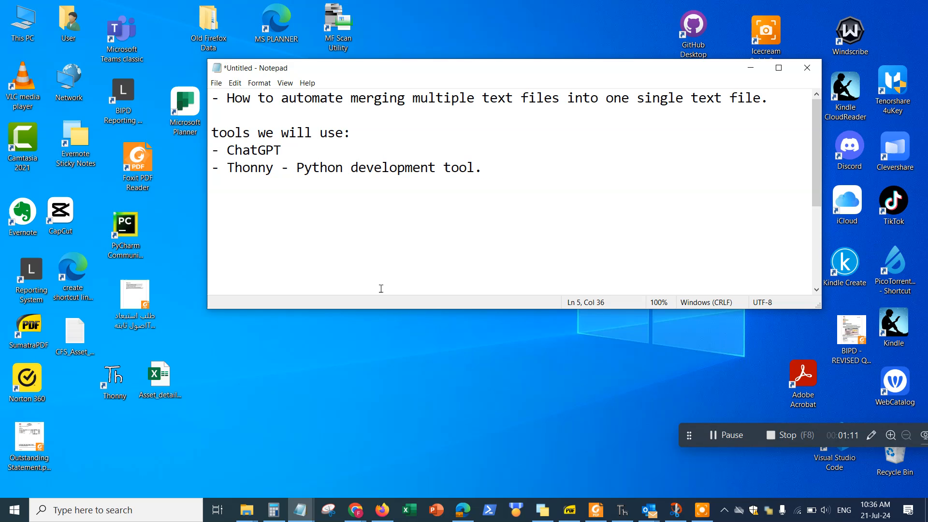
{"action": "left_click", "coordinate": [244, 510]}
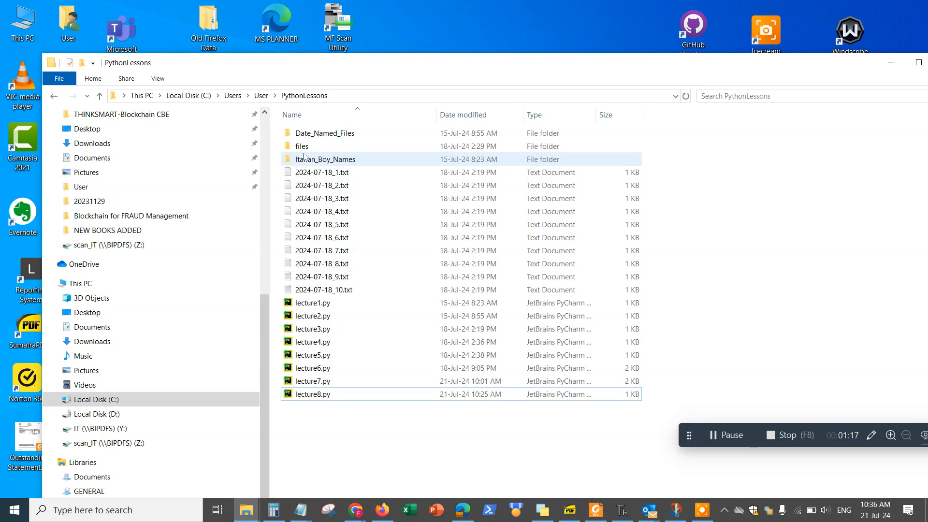
- Go into the files folder to show lion.txt, tiger.txt and zebra.txt
{"action": "left_click", "coordinate": [323, 172]}
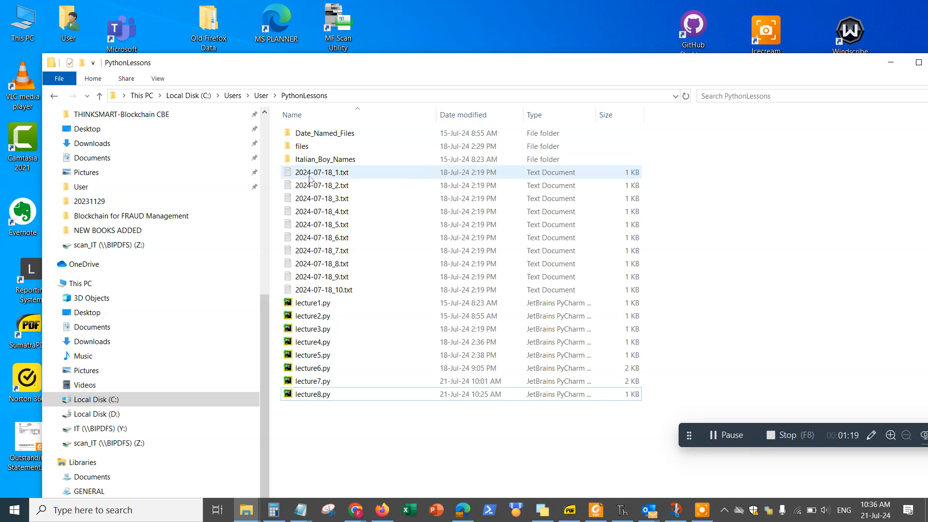
{"action": "double_click", "coordinate": [301, 146]}
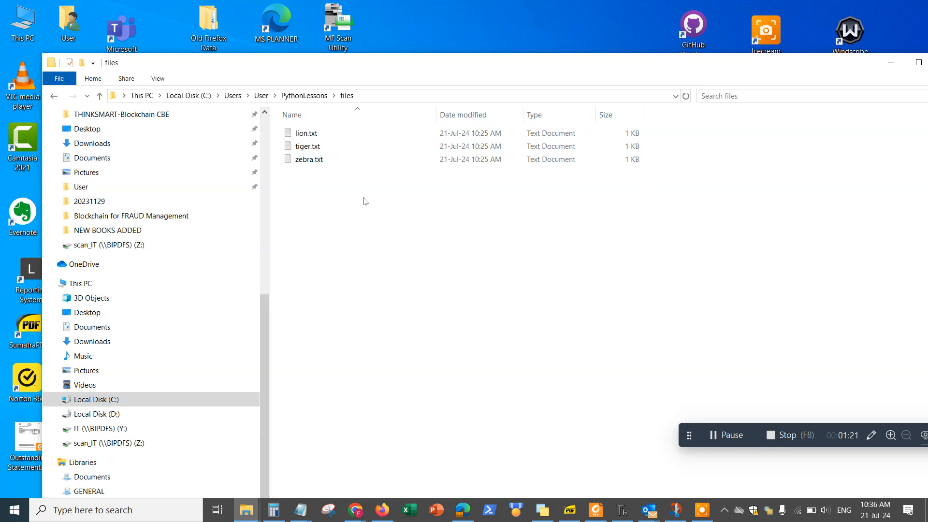
{"action": "left_click", "coordinate": [308, 146]}
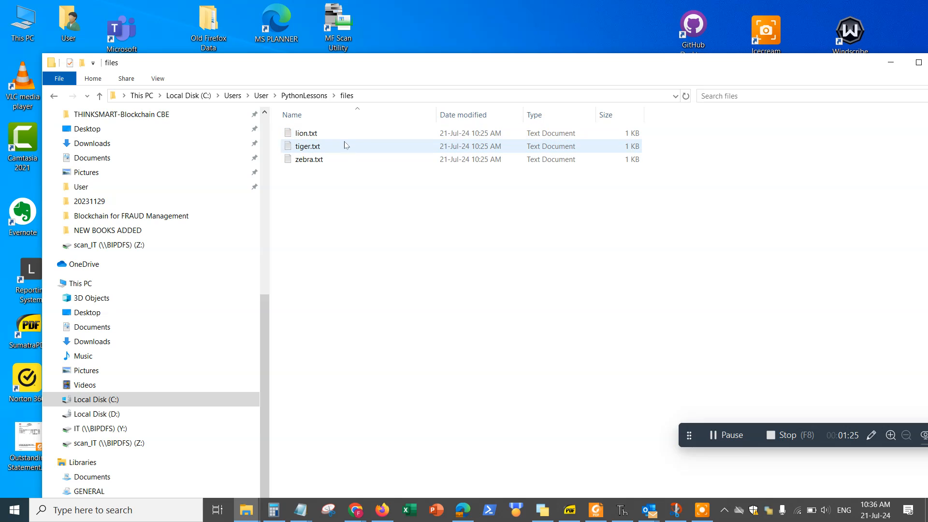
{"action": "left_click", "coordinate": [336, 212]}
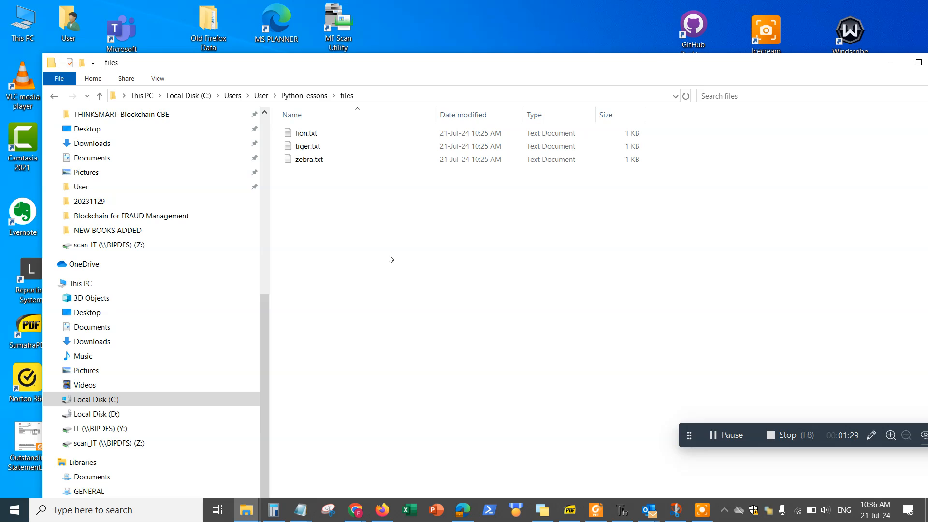
{"action": "mouse_move", "coordinate": [362, 215]}
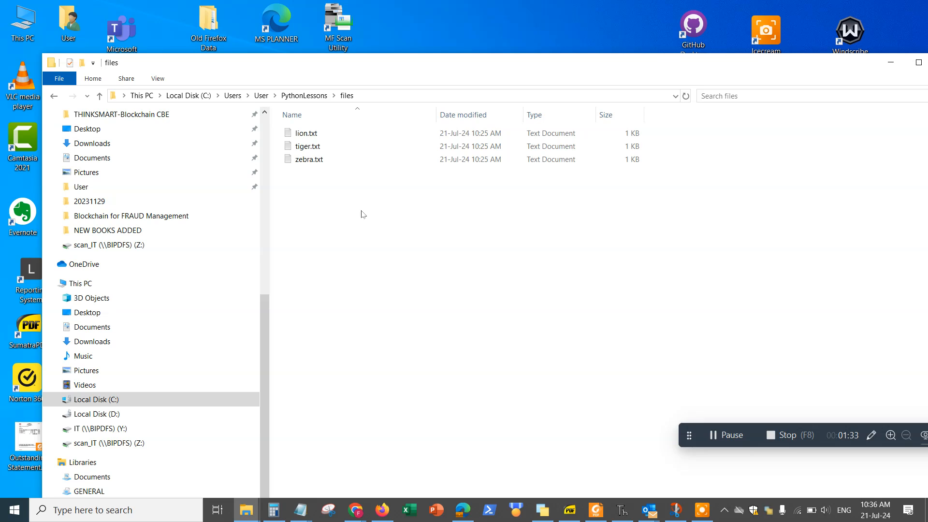
{"action": "mouse_move", "coordinate": [510, 255]}
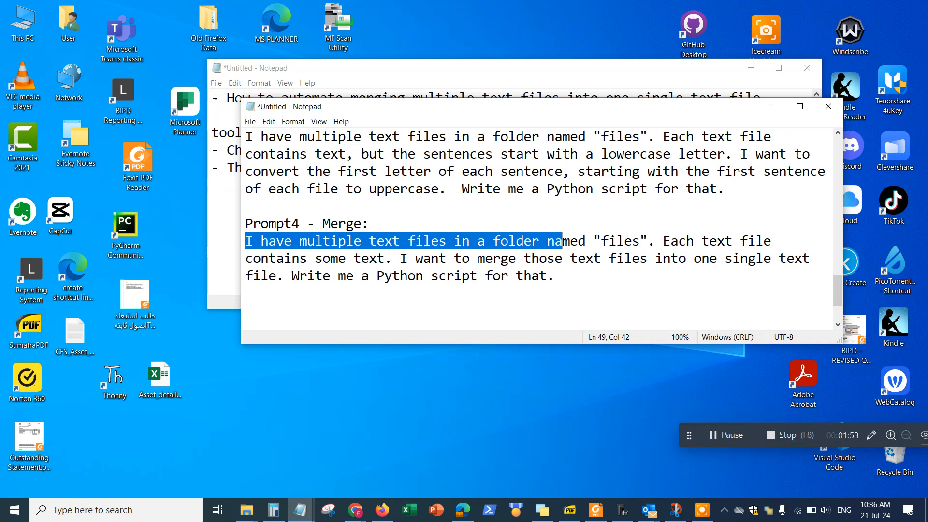
{"action": "mouse_move", "coordinate": [477, 262]}
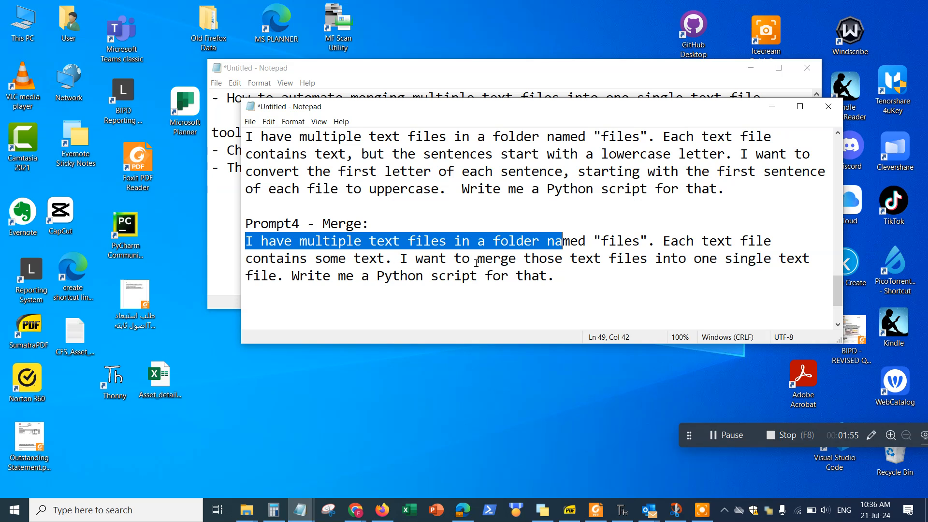
{"action": "mouse_move", "coordinate": [695, 263]}
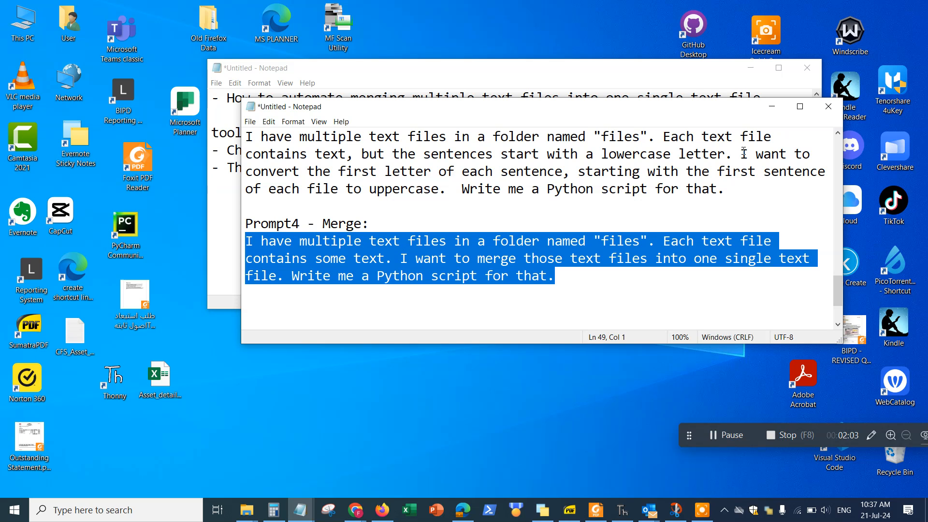
- Switch from Notepad to ChatGPT in the browser with the copied Prompt4 request
{"action": "left_click", "coordinate": [827, 106]}
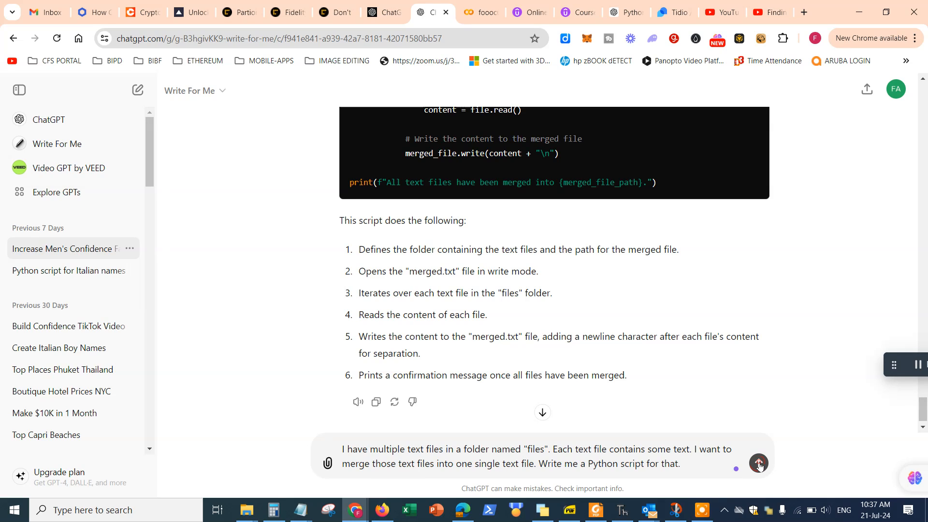
- Send the merge request and review the generated merge script and its explanation
{"action": "left_click", "coordinate": [758, 463]}
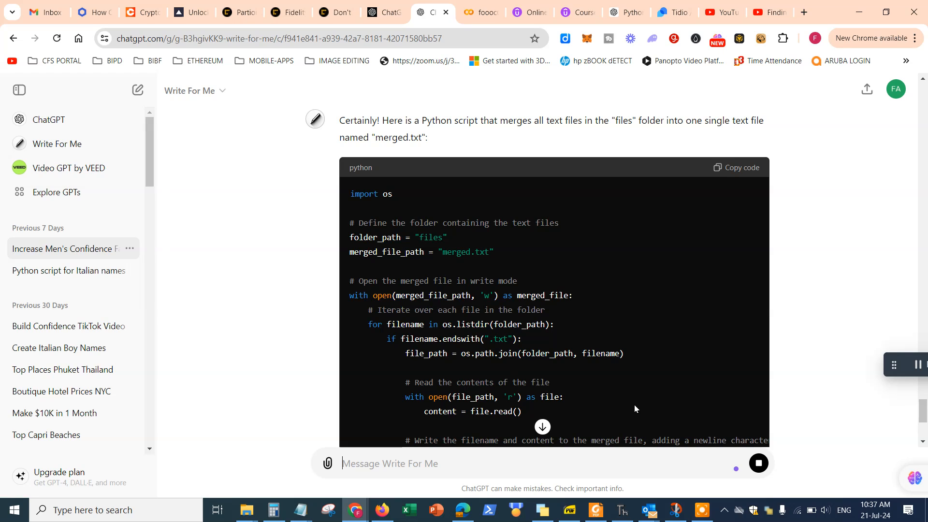
{"action": "scroll", "scroll_direction": "down", "scroll_amount": 3}
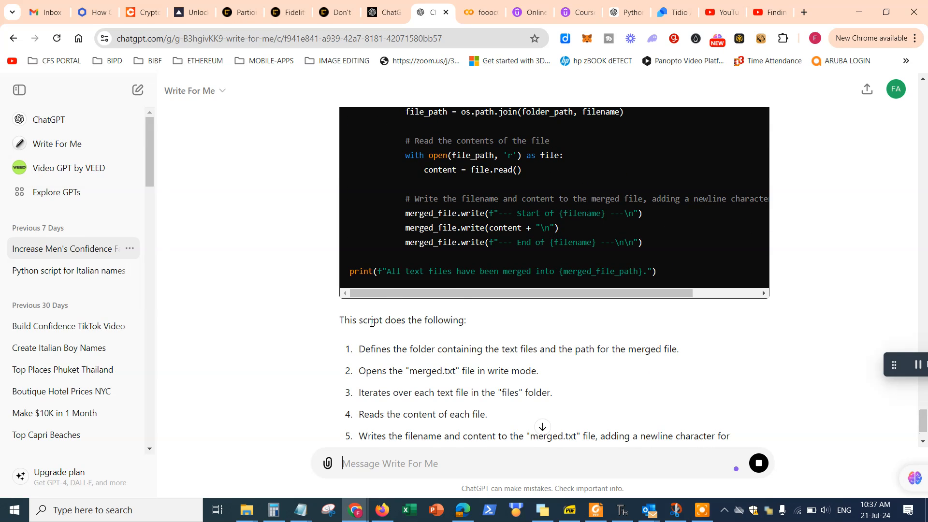
{"action": "scroll", "scroll_direction": "down", "scroll_amount": 3}
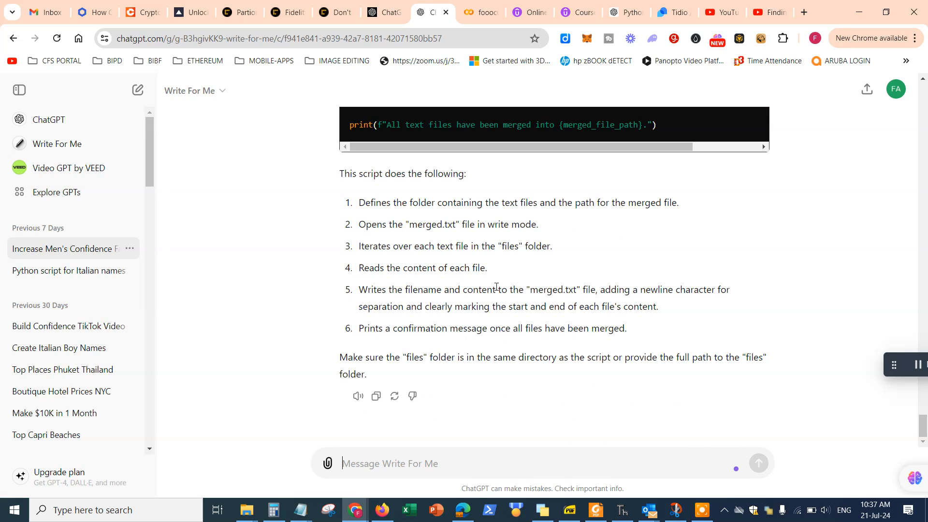
{"action": "mouse_move", "coordinate": [513, 279]}
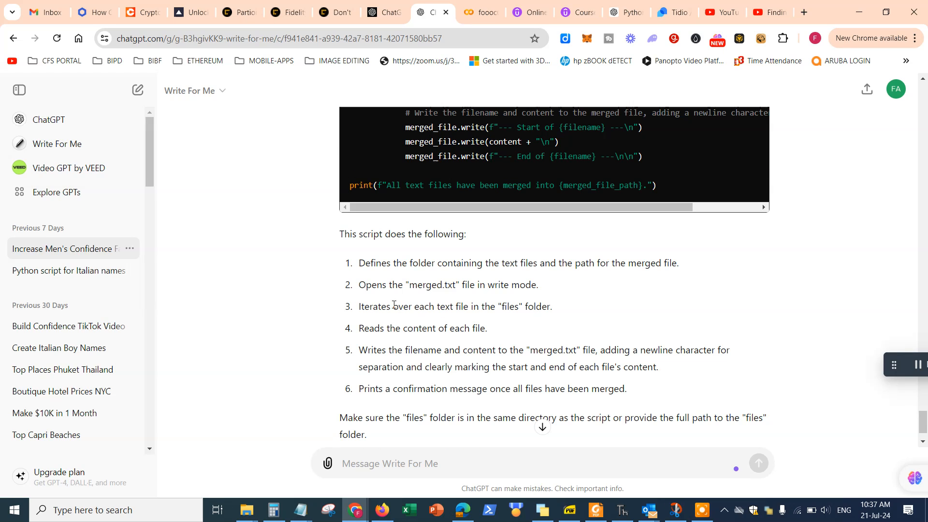
{"action": "mouse_move", "coordinate": [391, 298]}
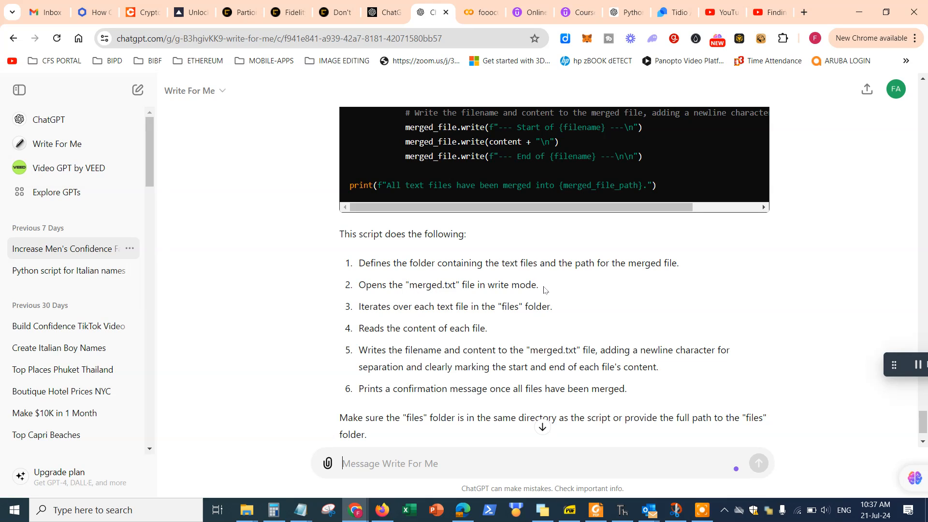
{"action": "mouse_move", "coordinate": [528, 257]}
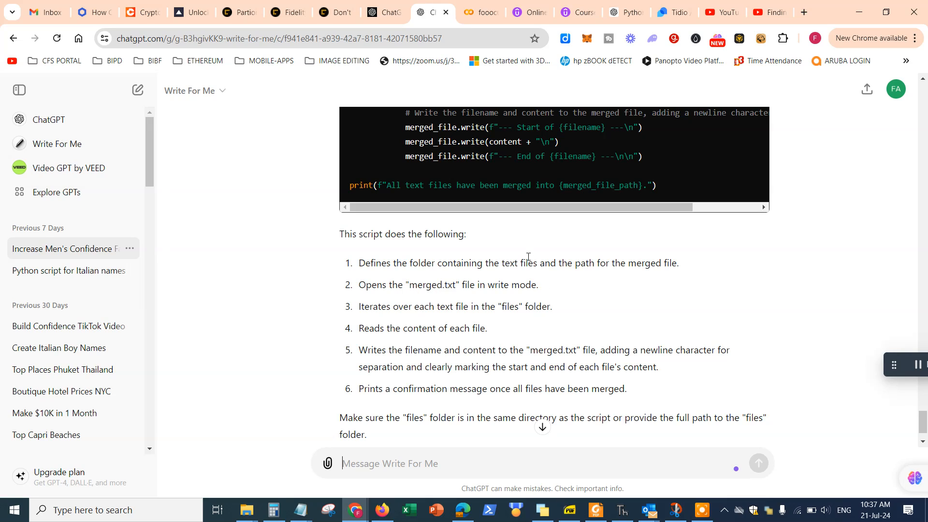
{"action": "mouse_move", "coordinate": [407, 285]}
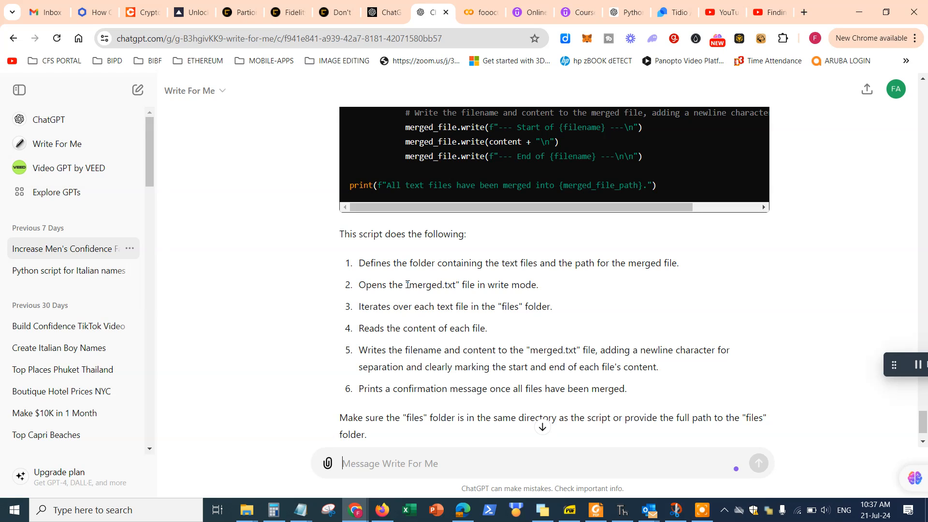
{"action": "scroll", "scroll_direction": "up", "scroll_amount": 3}
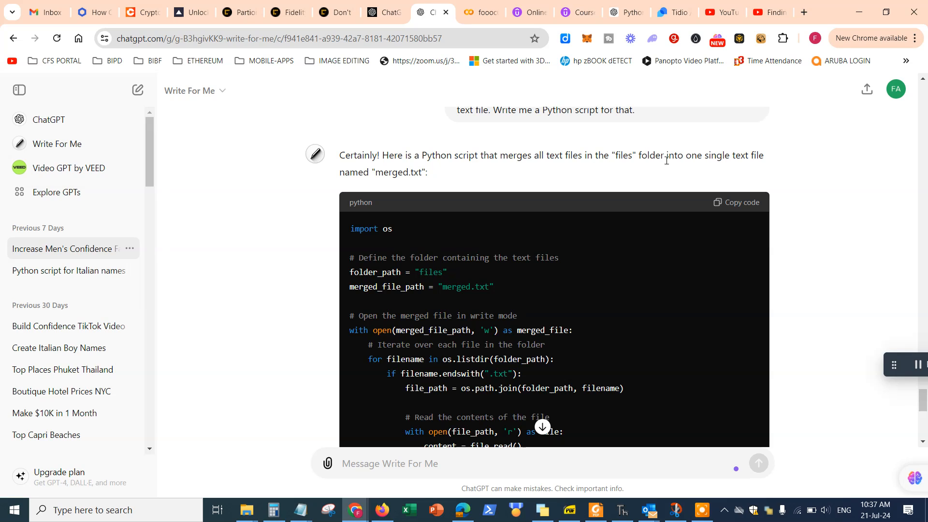
{"action": "mouse_move", "coordinate": [387, 168]}
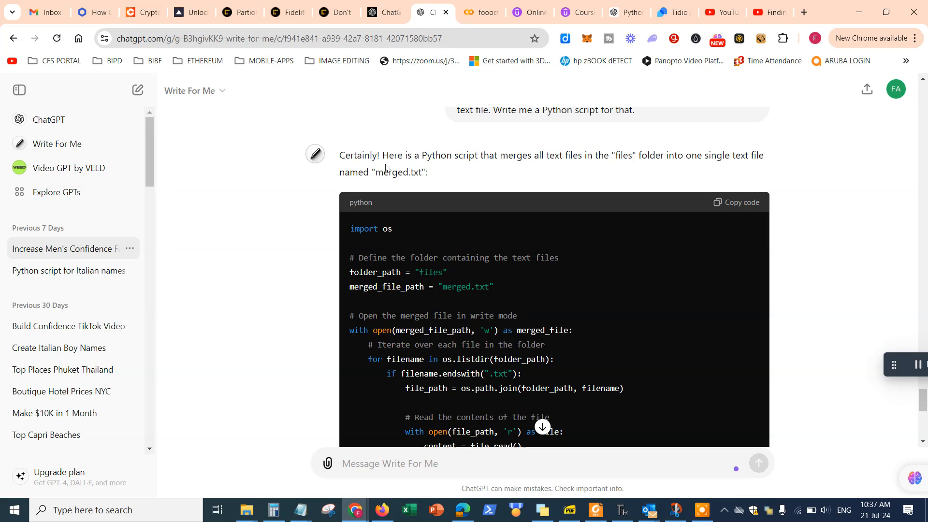
{"action": "mouse_move", "coordinate": [430, 174]}
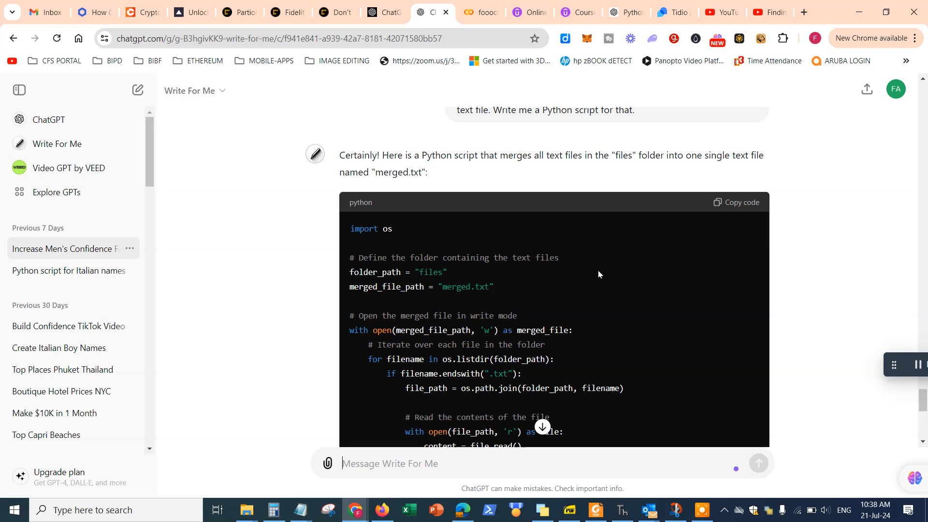
{"action": "left_click", "coordinate": [742, 202]}
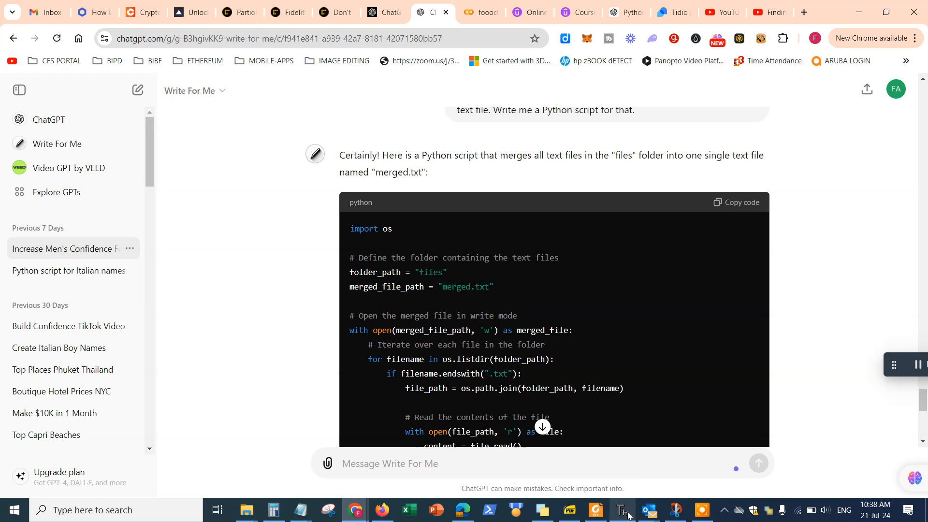
- Create a new lecture9.py file in the PythonLessons folder from Thonny's Files pane
{"action": "left_click", "coordinate": [620, 509]}
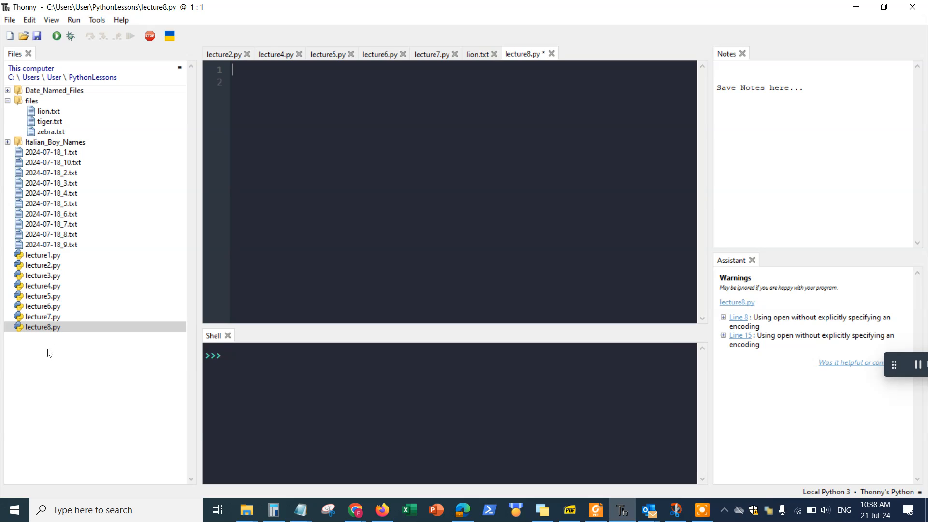
{"action": "mouse_move", "coordinate": [46, 332]}
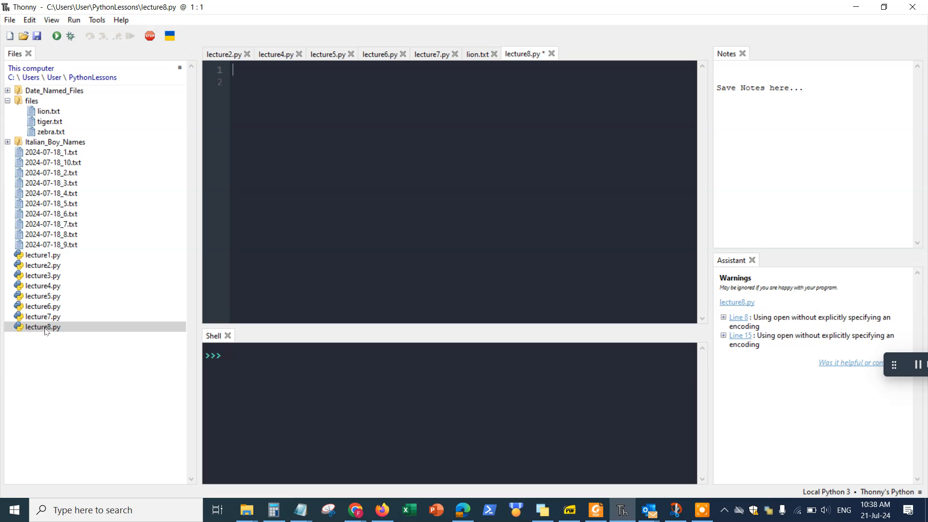
{"action": "right_click", "coordinate": [42, 327]}
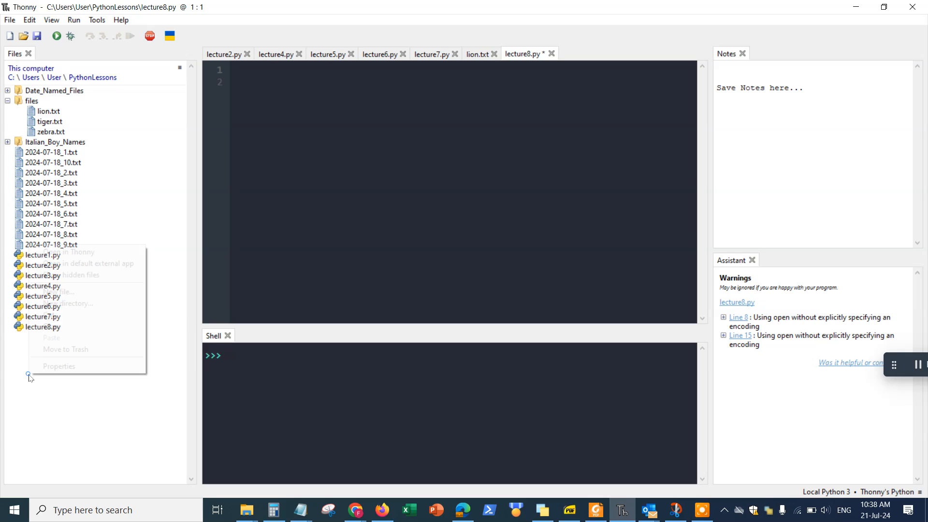
{"action": "left_click", "coordinate": [57, 292]}
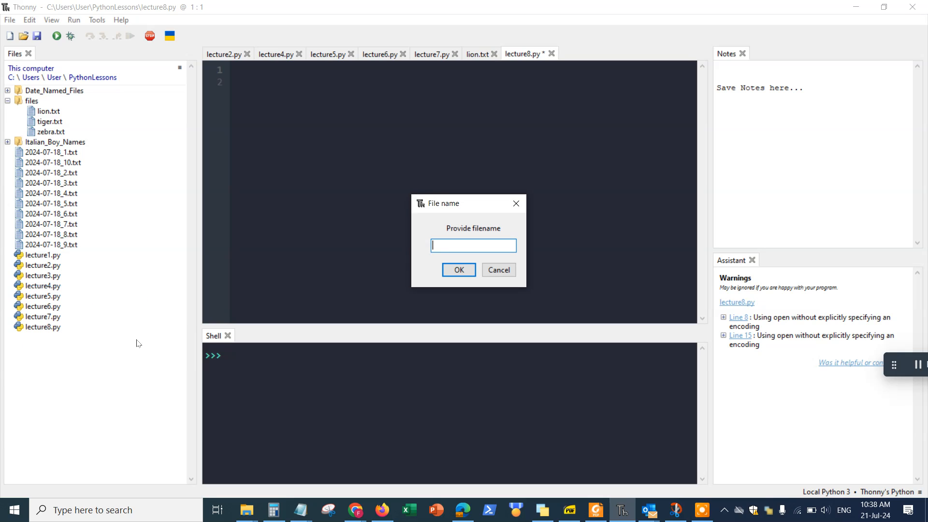
{"action": "type", "text": "lecture9.py"}
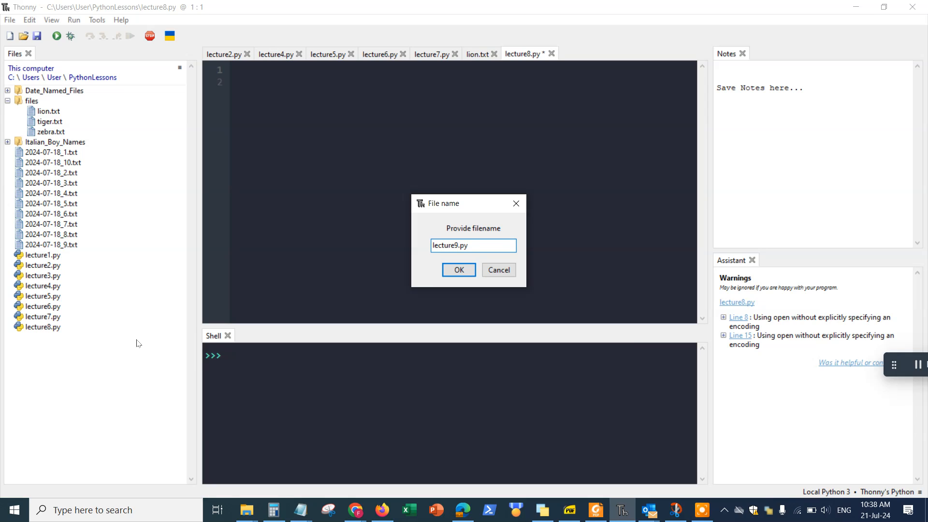
{"action": "left_click", "coordinate": [458, 270]}
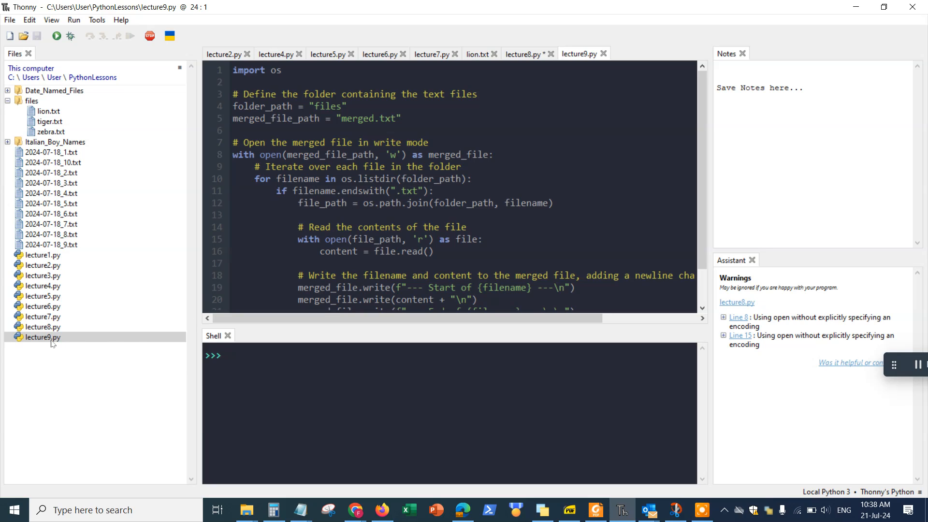
{"action": "mouse_move", "coordinate": [515, 161]}
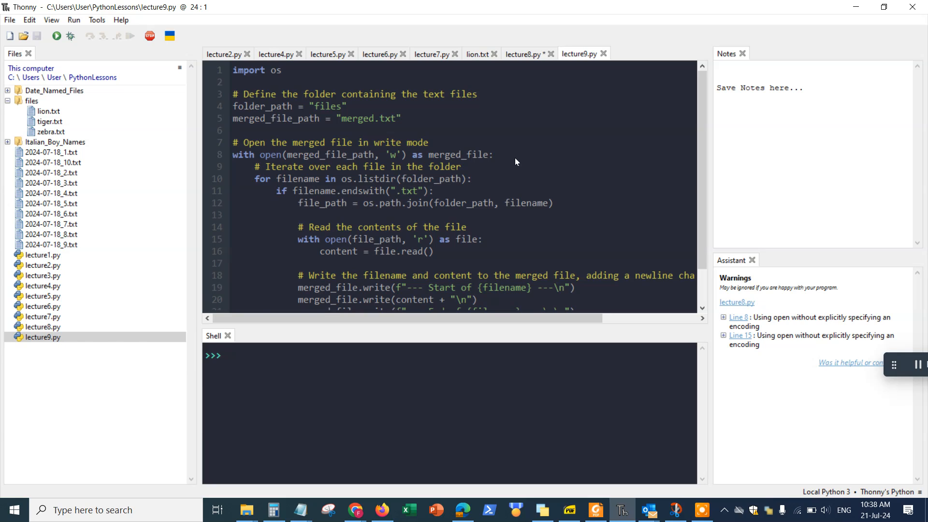
- Run lecture9.py so the shell reports all text files merged into merged.txt
{"action": "scroll", "scroll_direction": "down", "scroll_amount": 3}
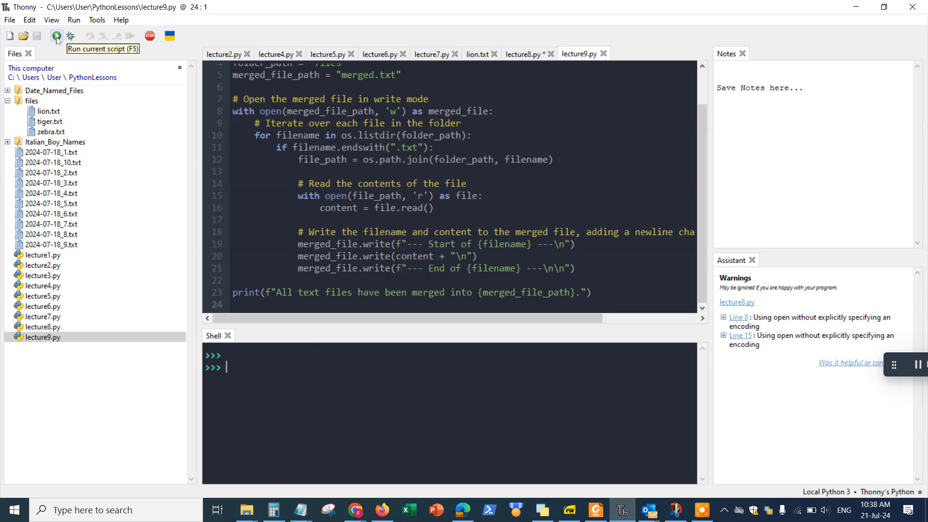
{"action": "left_click", "coordinate": [56, 35]}
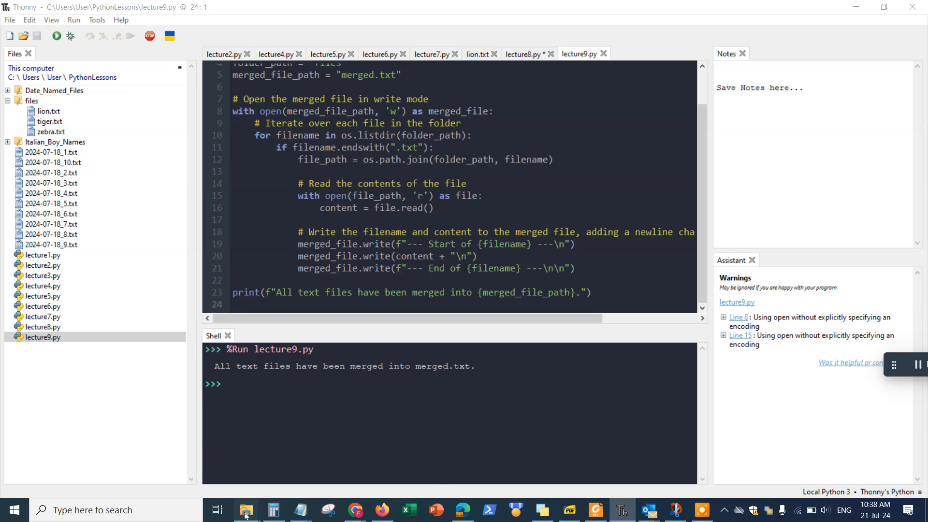
- Navigate File Explorer up to PythonLessons and locate the new merged.txt
{"action": "left_click", "coordinate": [245, 510]}
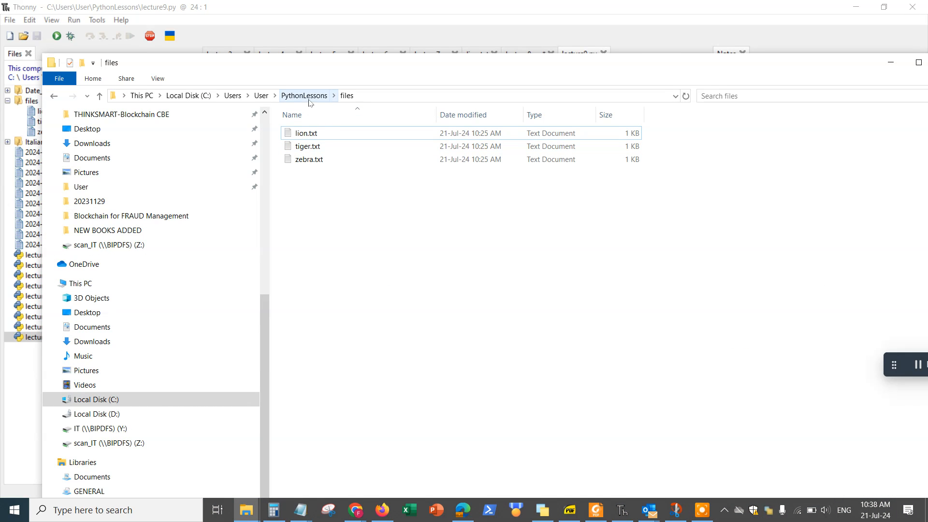
{"action": "left_click", "coordinate": [303, 95]}
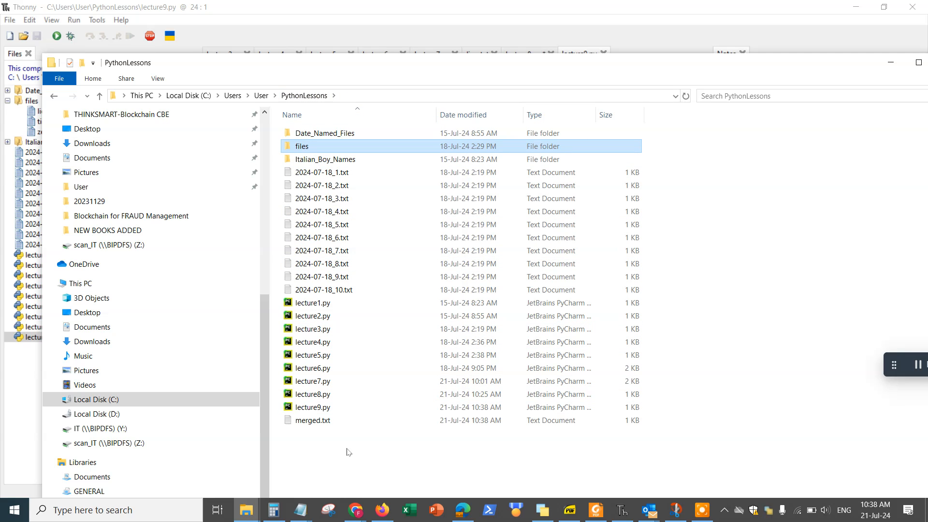
{"action": "mouse_move", "coordinate": [320, 423]}
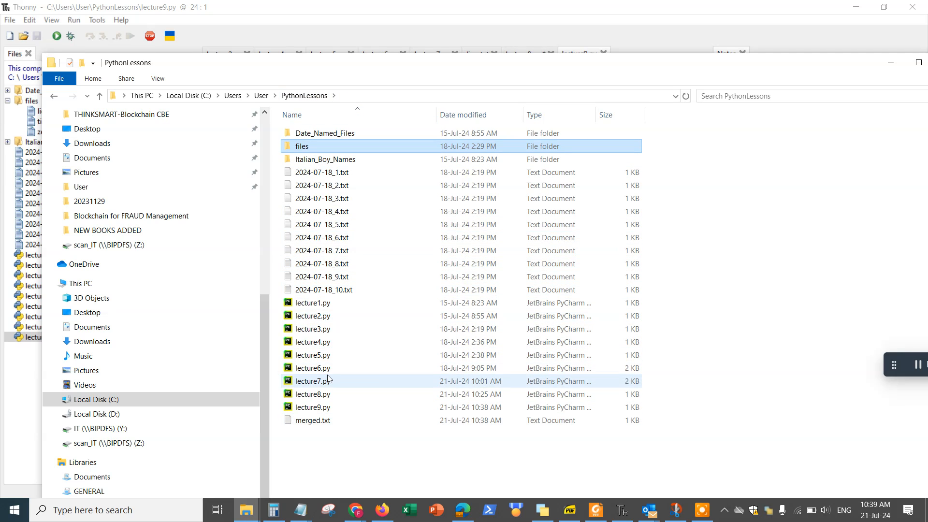
{"action": "left_click", "coordinate": [312, 354]}
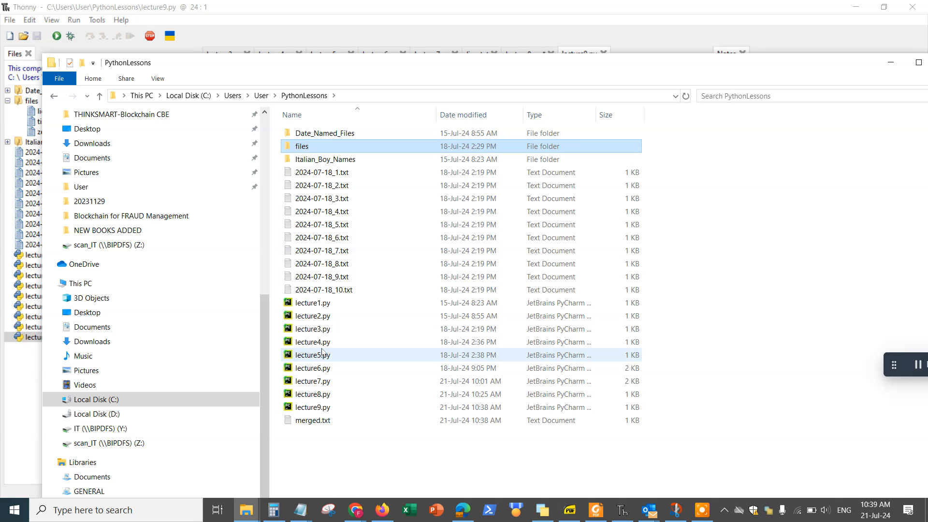
{"action": "left_click", "coordinate": [312, 420]}
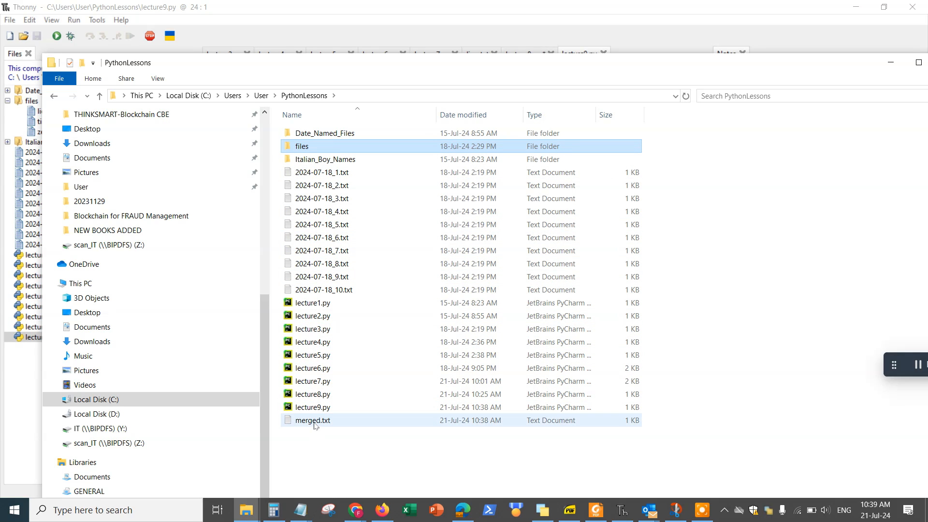
- View merged.txt in Notepad, highlighting the tiger and zebra start markers
{"action": "double_click", "coordinate": [312, 420]}
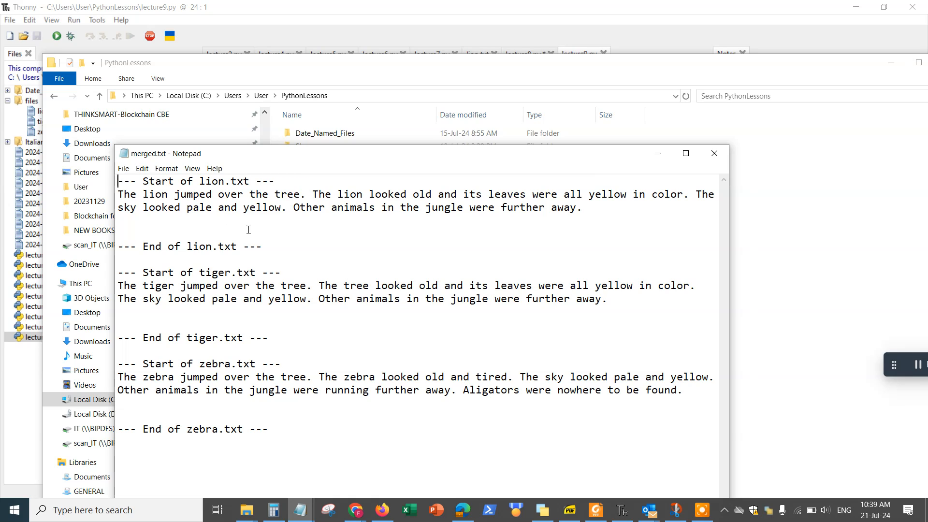
{"action": "mouse_move", "coordinate": [411, 218]}
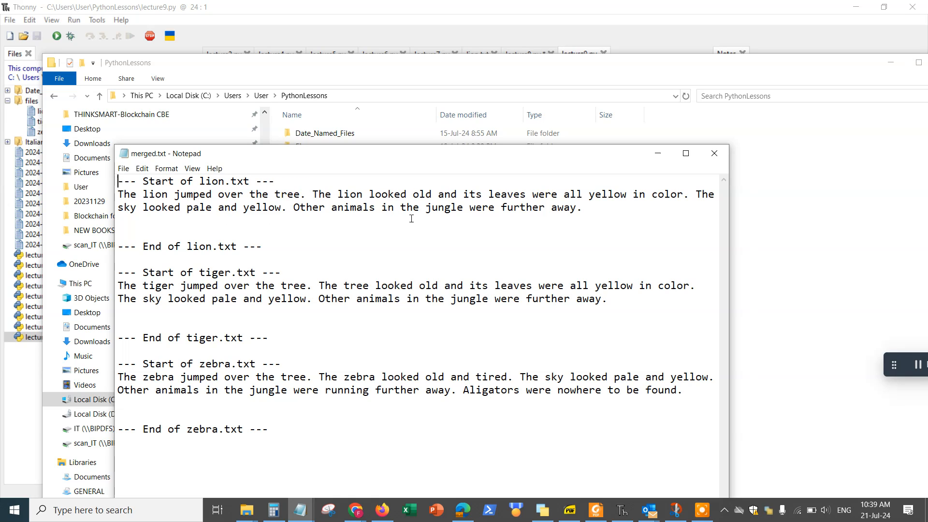
{"action": "mouse_move", "coordinate": [212, 389]}
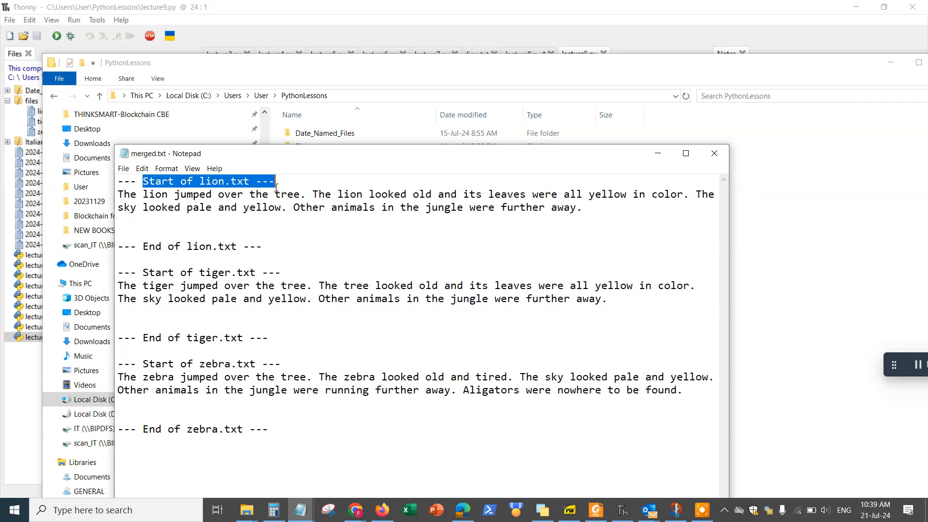
{"action": "double_click", "coordinate": [212, 273]}
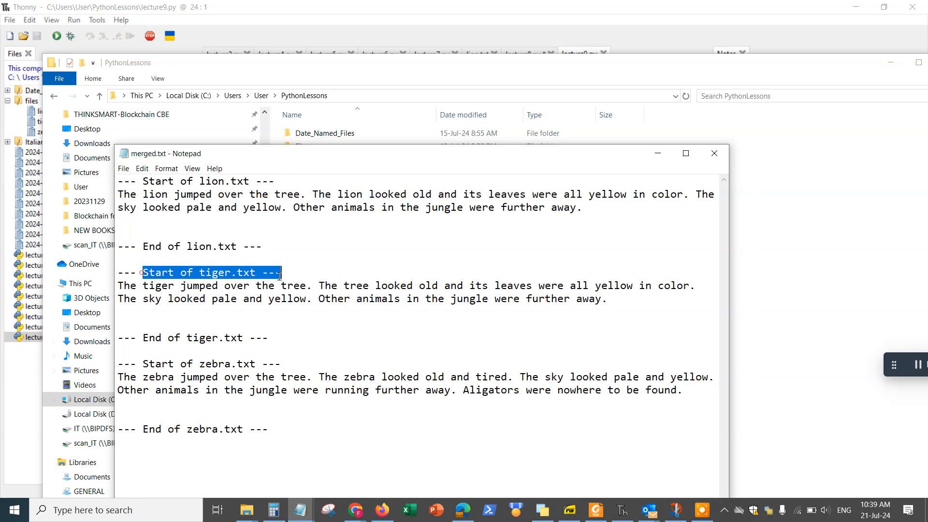
{"action": "left_click_drag", "start_coordinate": [143, 364], "coordinate": [248, 377]}
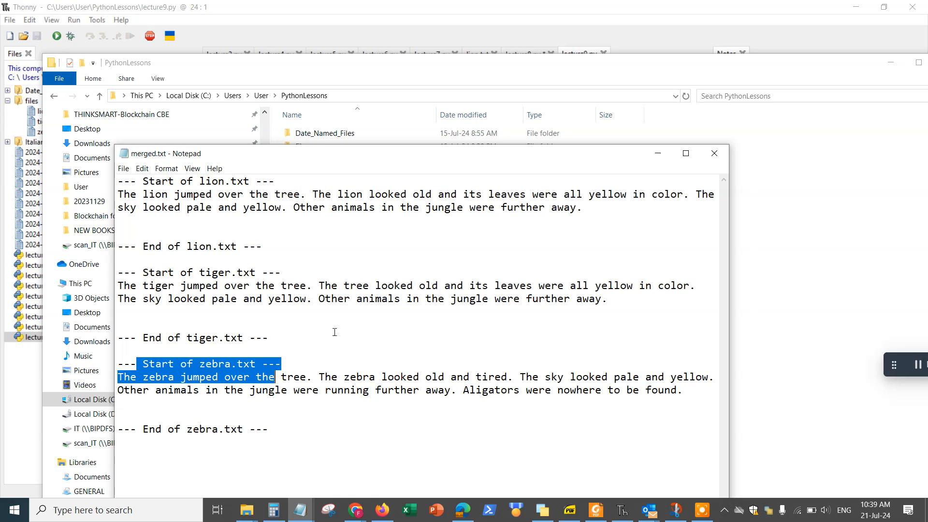
{"action": "mouse_move", "coordinate": [481, 362]}
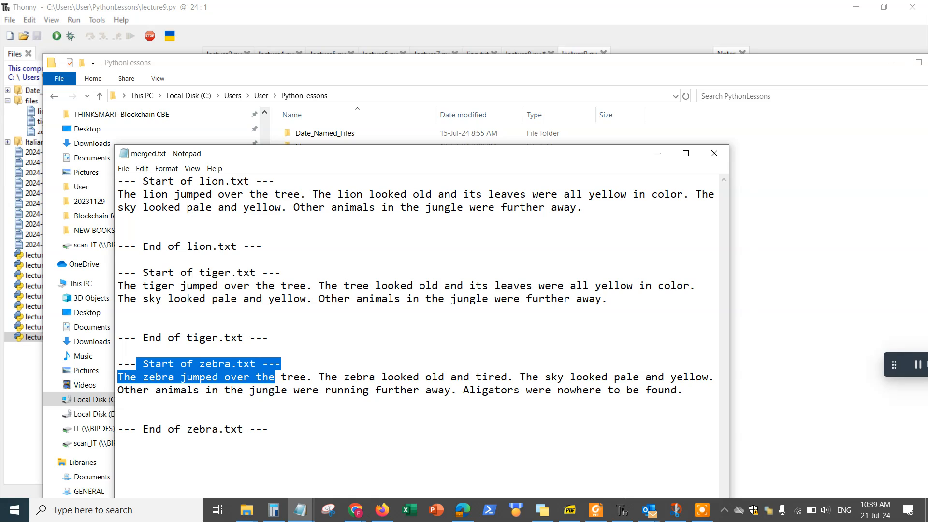
{"action": "mouse_move", "coordinate": [307, 417]}
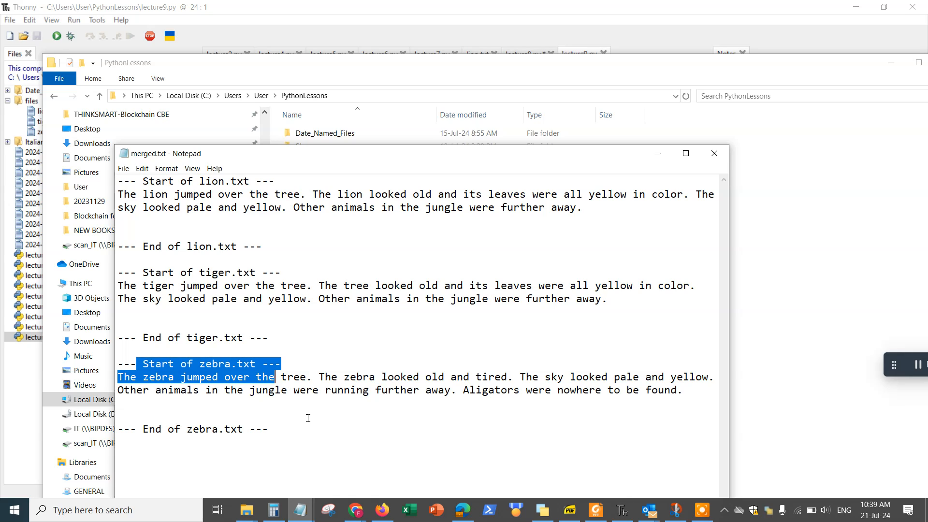
{"action": "mouse_move", "coordinate": [292, 425]}
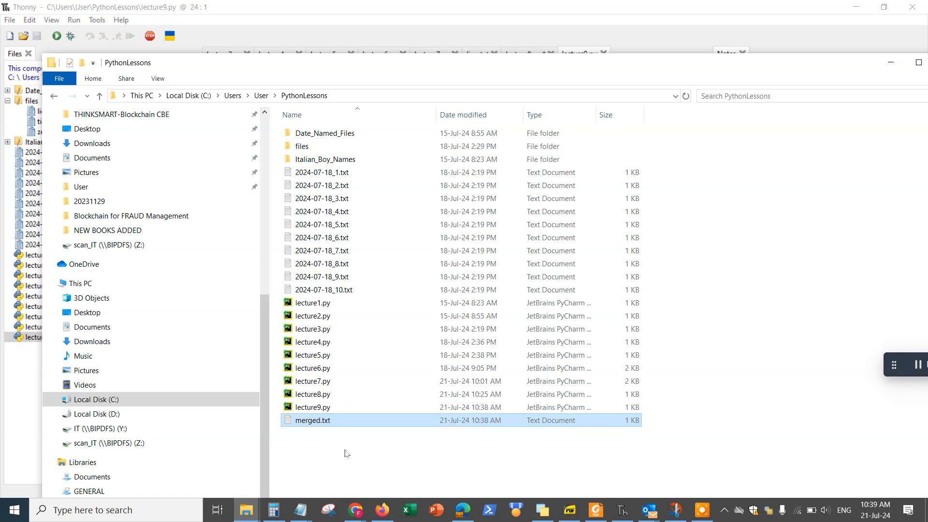
{"action": "mouse_move", "coordinate": [889, 369]}
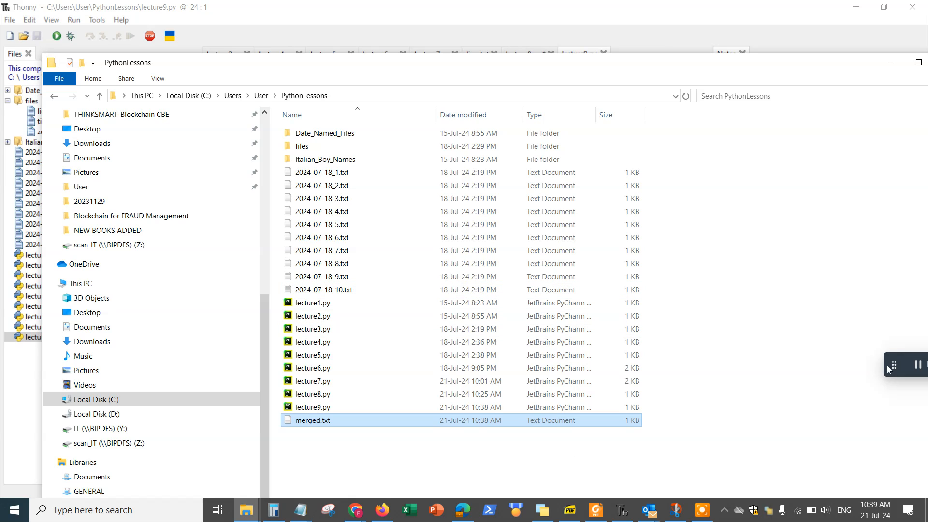